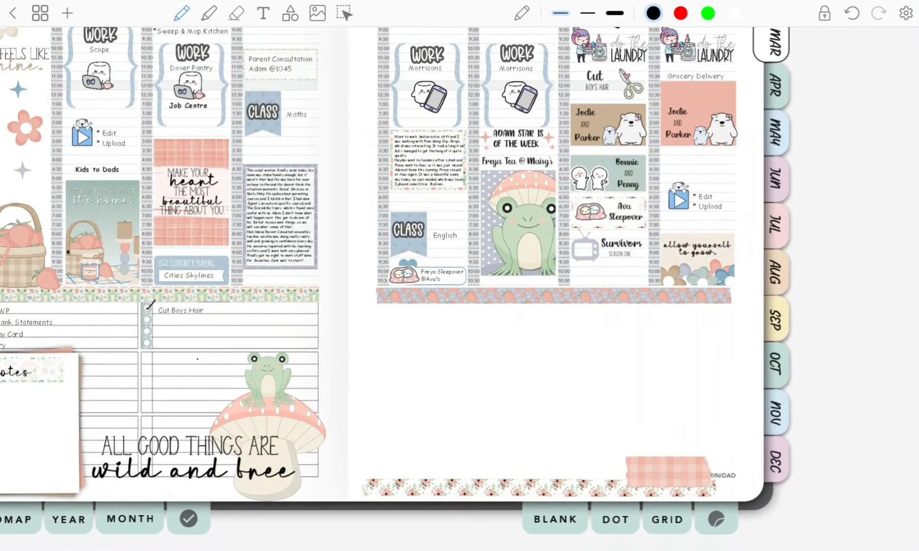
# Bring up the split-screen app picker from the edge panel beside the planner
pyautogui.scroll(-3)
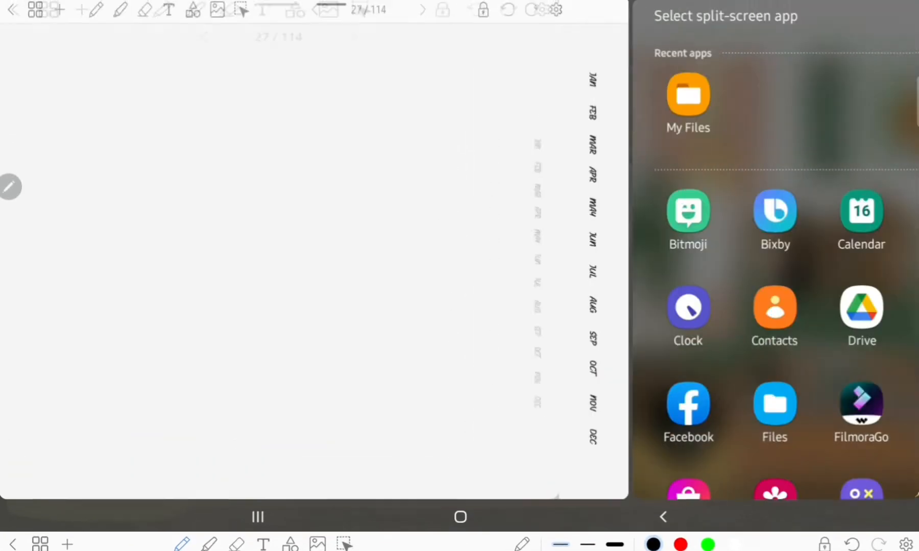
# Run My Files beside Penly with the Moment Stickers folder listed, and pan the blank weekly spread to the right page's day columns
pyautogui.click(687, 94)
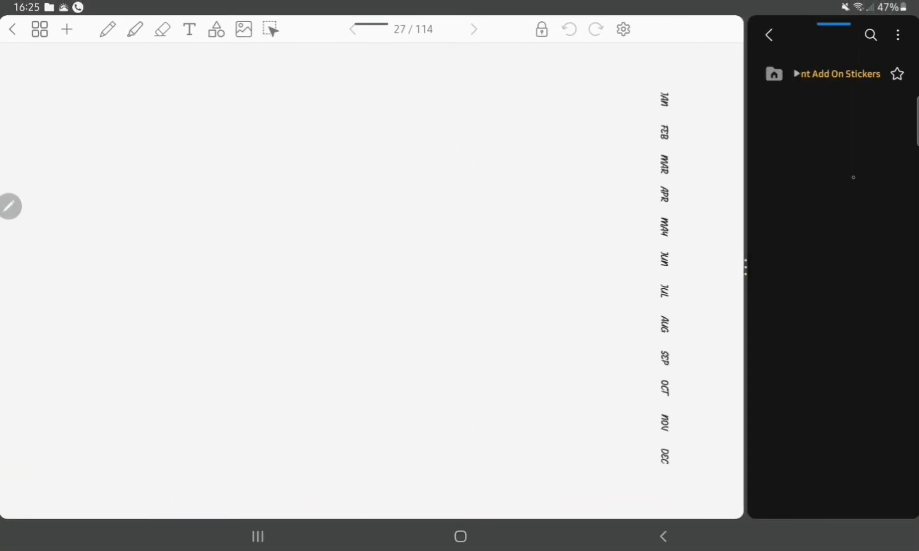
pyautogui.click(836, 73)
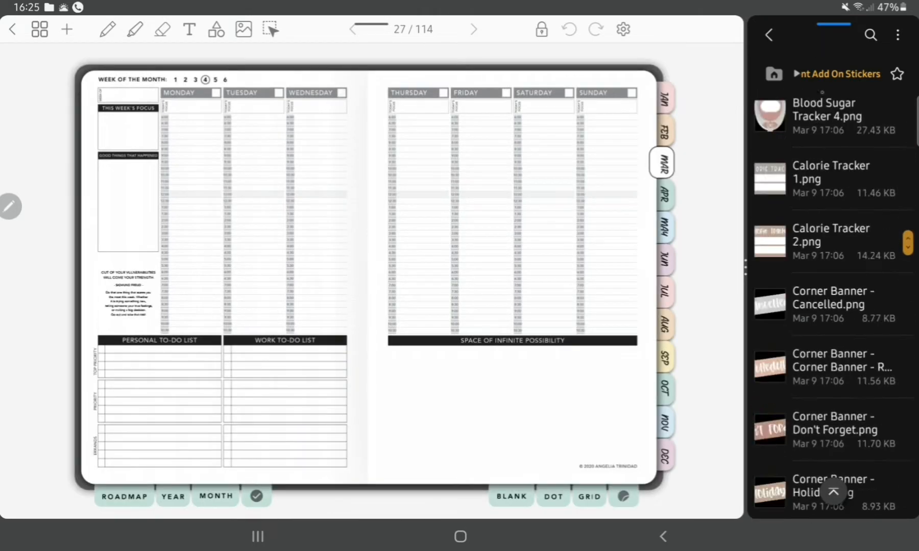
pyautogui.scroll(-3)
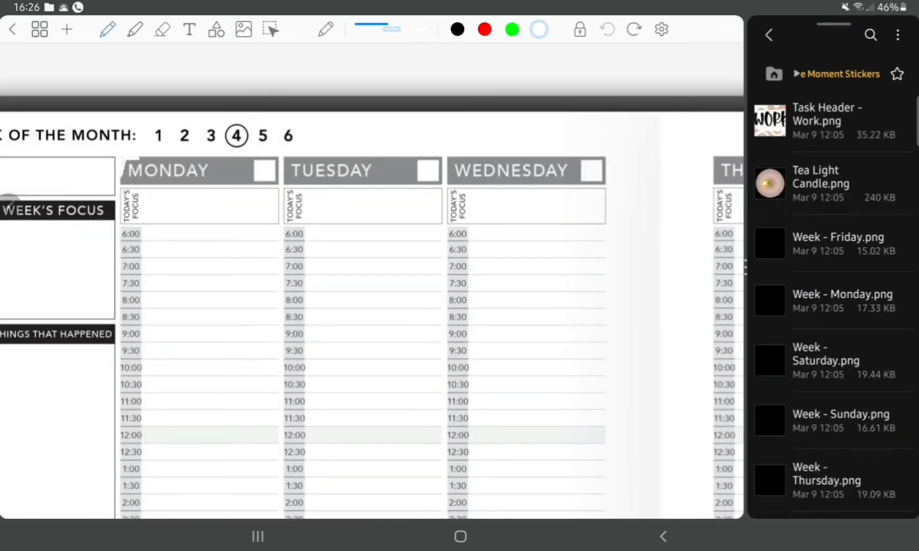
pyautogui.moveTo(141, 173); pyautogui.dragTo(246, 176)
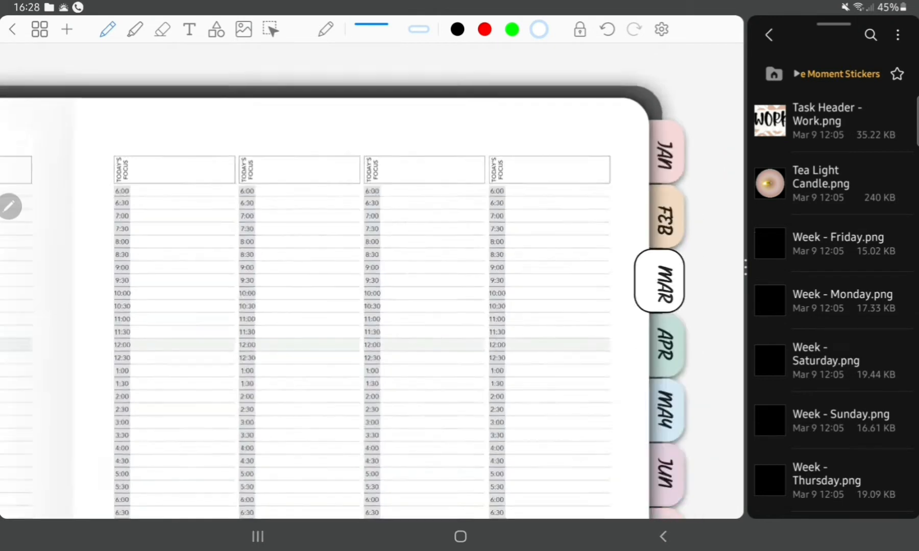
# Float Penly as a pop-up over the home screen and place the hand-lettered day-name and date headers on the columns
pyautogui.click(844, 283)
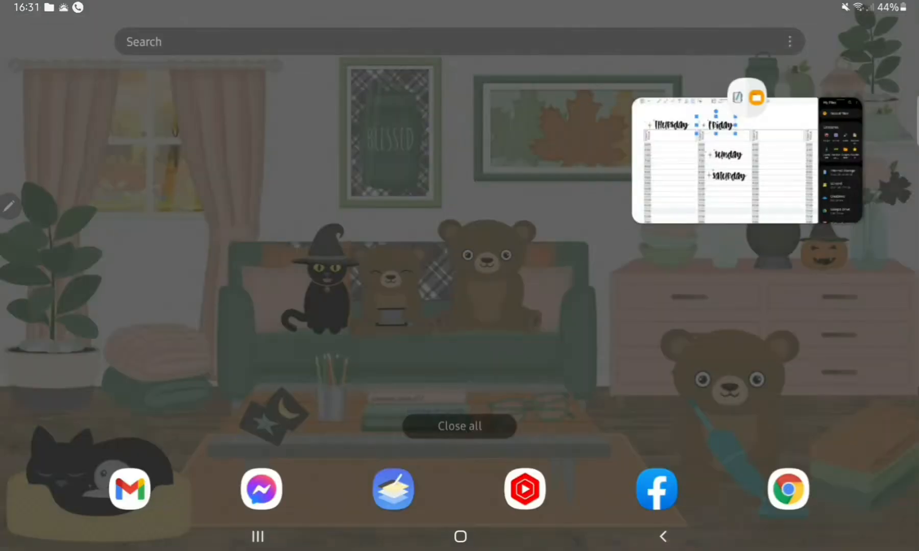
pyautogui.click(724, 161)
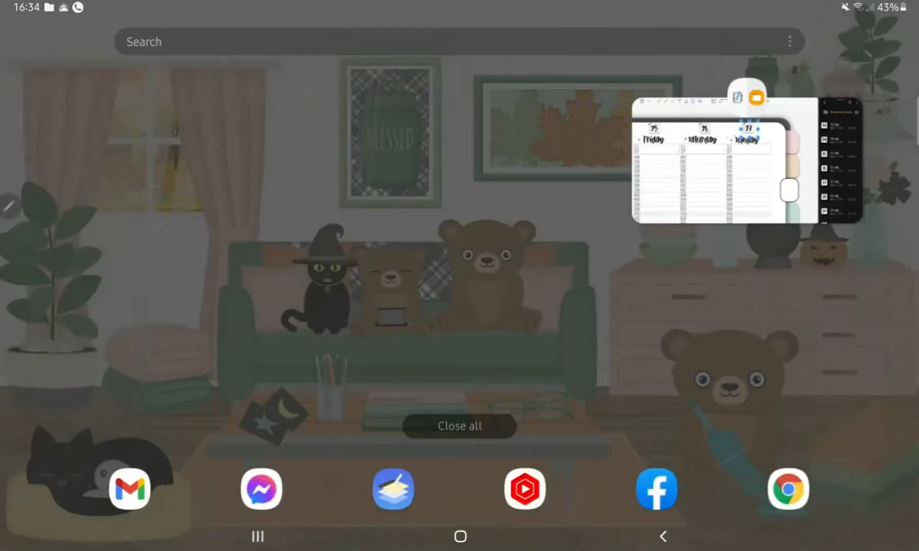
pyautogui.click(721, 164)
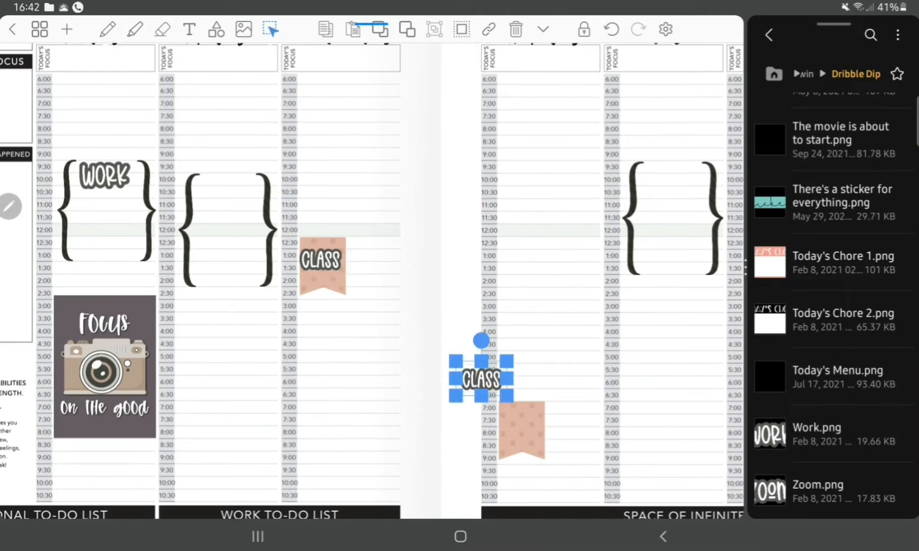
# Set the CLASS label onto the peach flag below it among the Work brackets and washi strips
pyautogui.moveTo(481, 377); pyautogui.dragTo(521, 428)
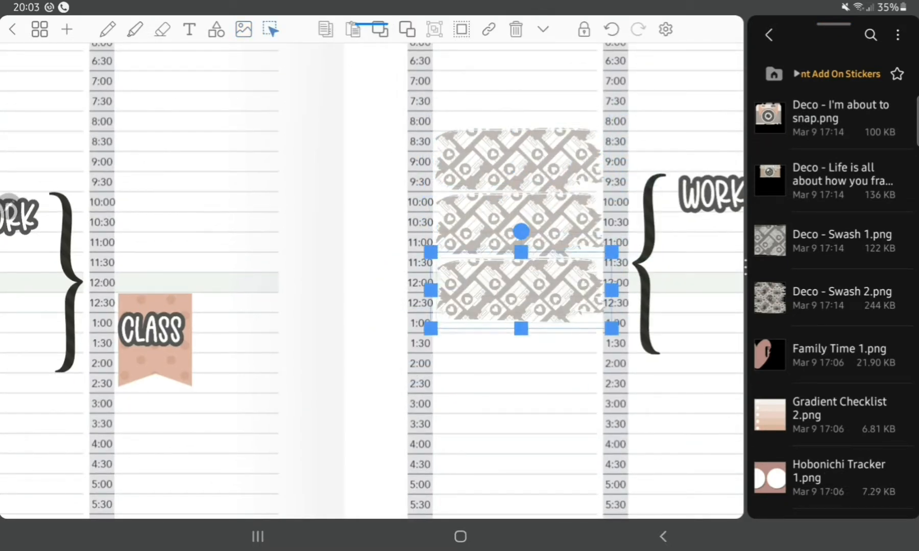
# Locate the Focus on the good camera sticker for Monday and set the word English beside Thursday's class flag
pyautogui.scroll(-3)
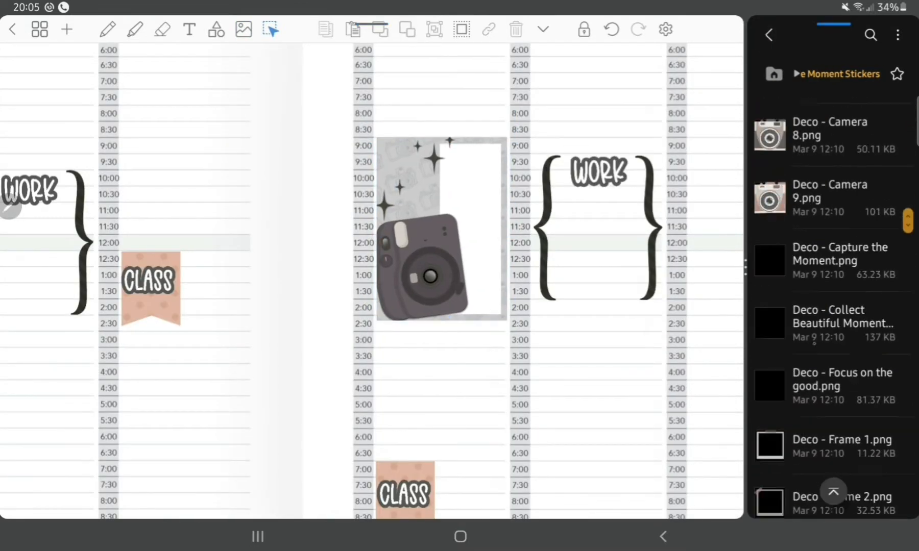
pyautogui.scroll(-3)
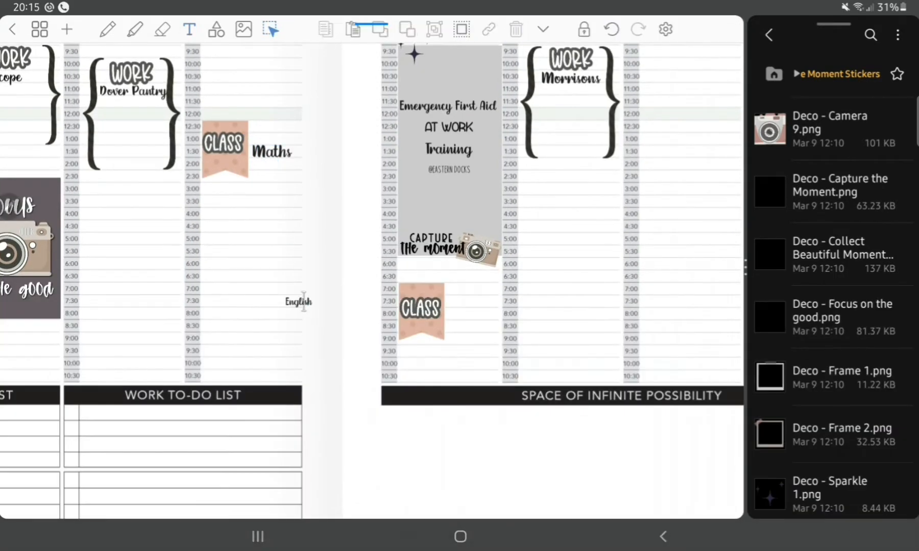
pyautogui.moveTo(299, 302); pyautogui.dragTo(469, 314)
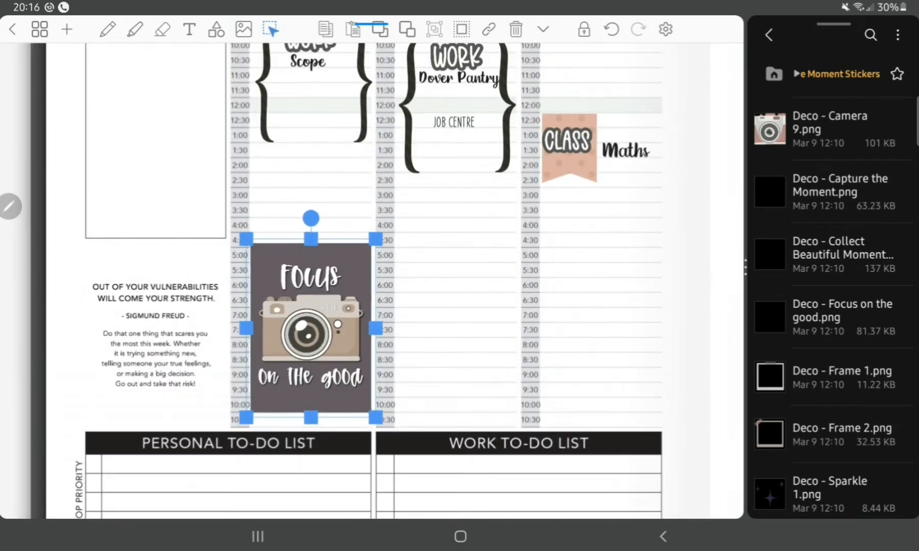
# Add the time to Monday's parent consultation note and date the week as the 21st under the March header
pyautogui.click(189, 29)
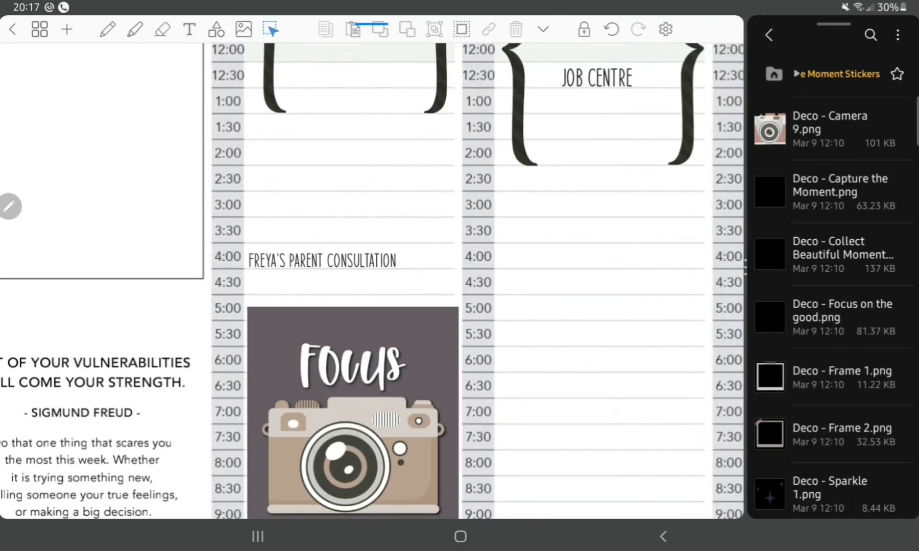
pyautogui.doubleClick(322, 260)
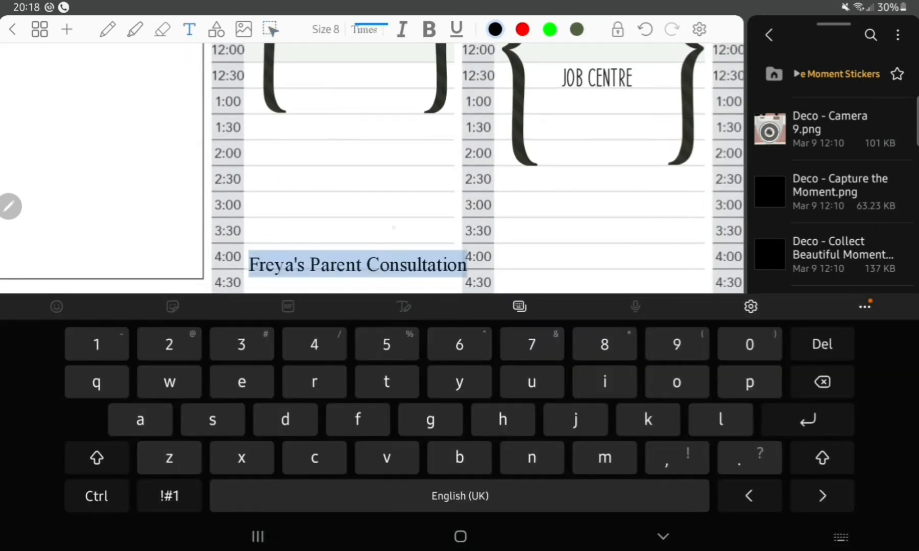
pyautogui.write('@161')
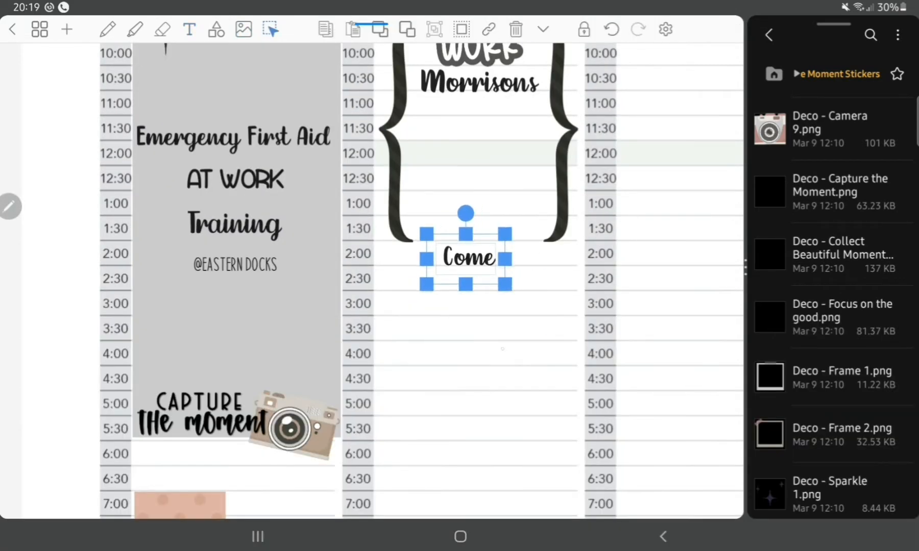
pyautogui.scroll(-3)
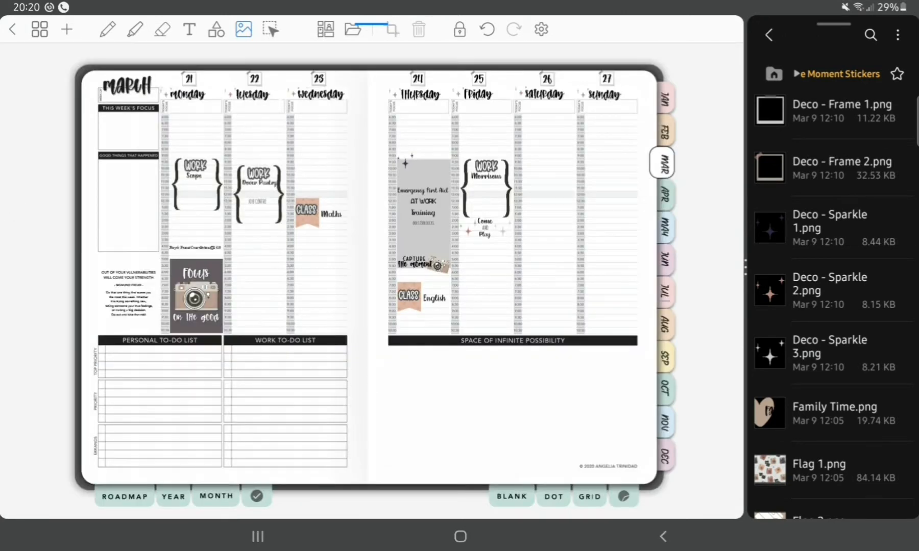
pyautogui.write('21st')
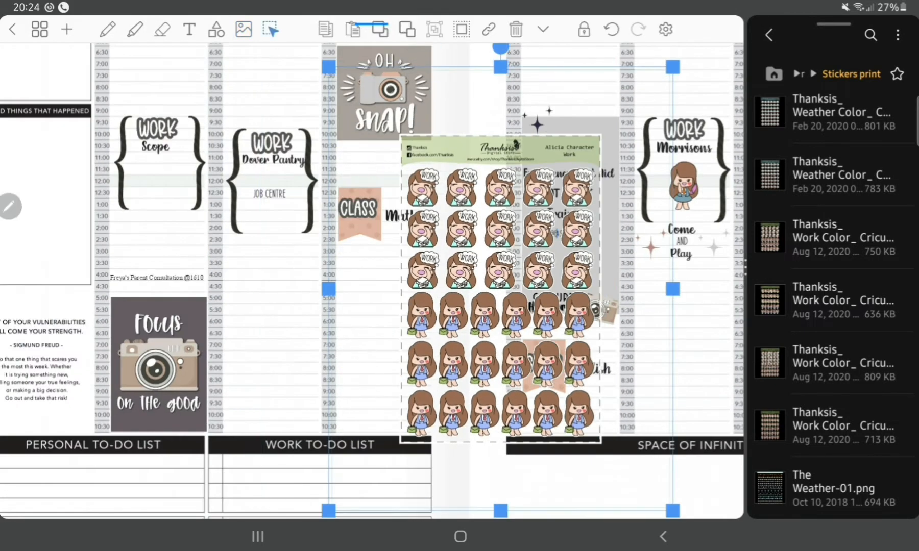
# Import the girl character sticker sheet over the spread for the work brackets
pyautogui.click(513, 29)
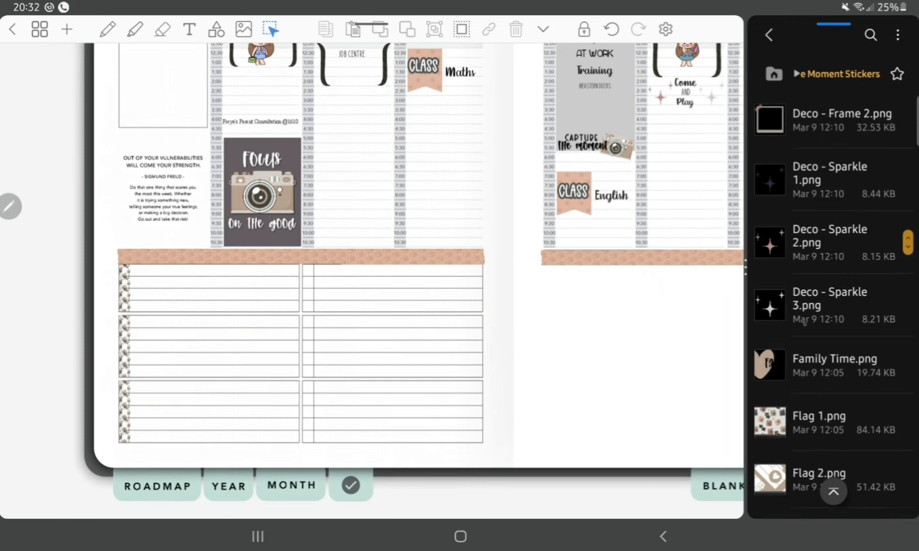
# Add the margin camera and frame stickers and position Collect Beautiful Moments at the right page's bottom
pyautogui.click(768, 35)
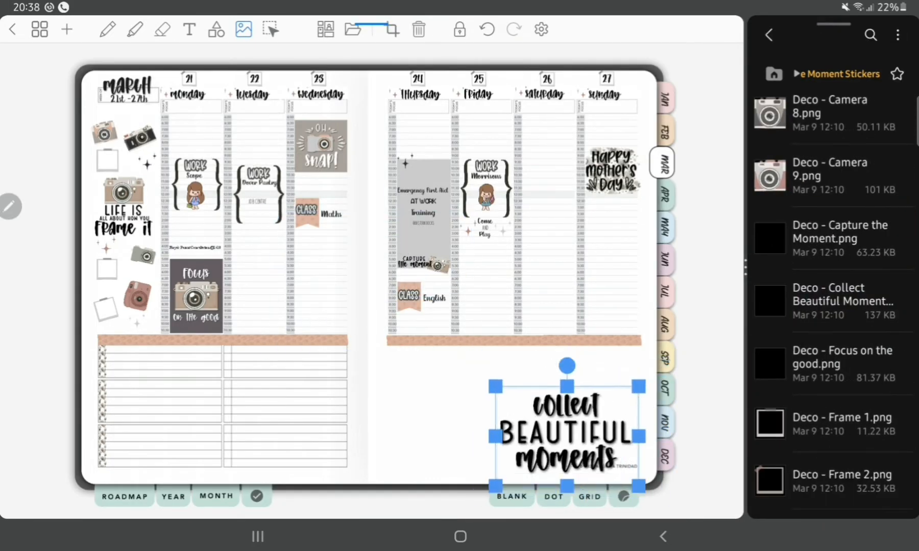
pyautogui.moveTo(566, 431); pyautogui.dragTo(593, 437)
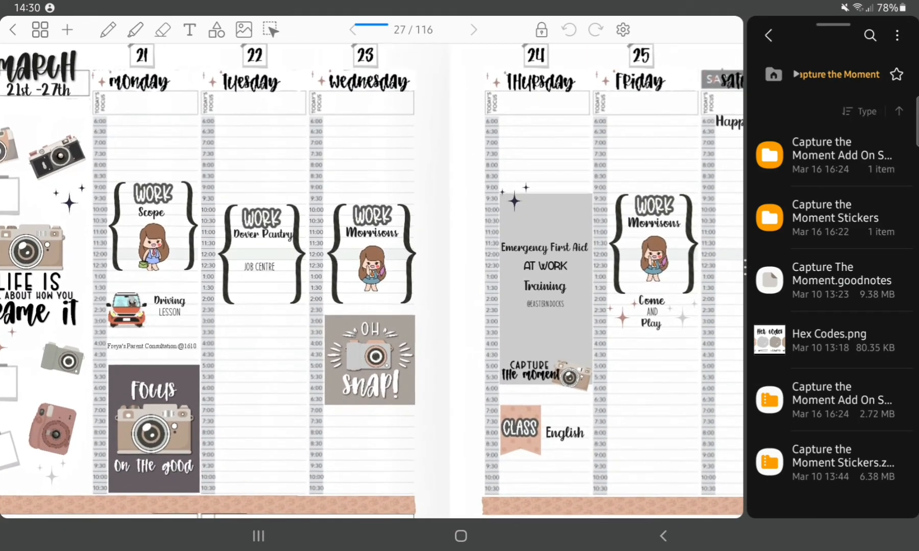
pyautogui.scroll(-3)
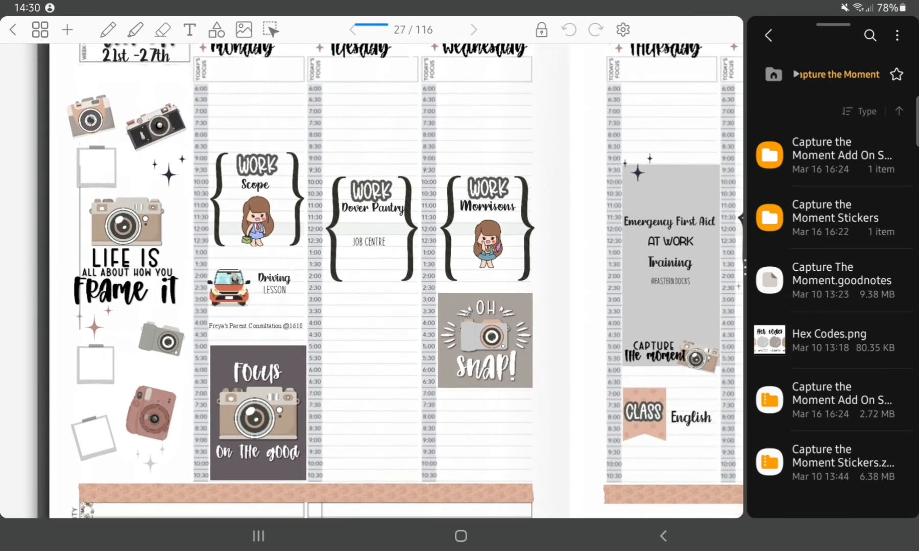